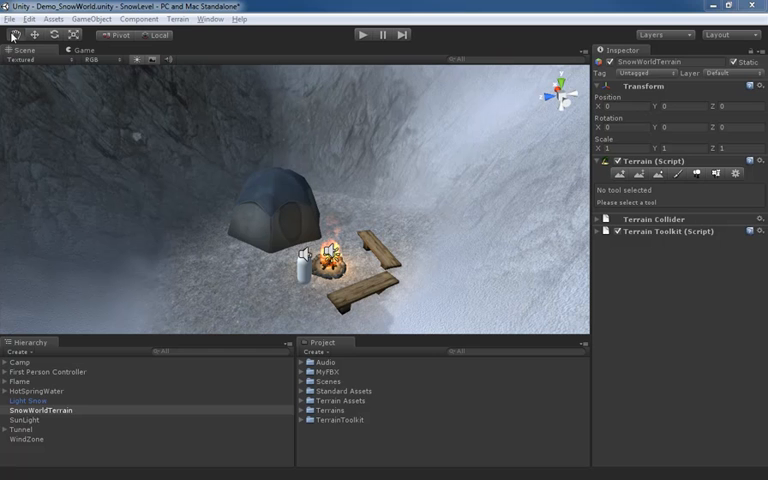
{"action": "mouse_move", "coordinate": [204, 161]}
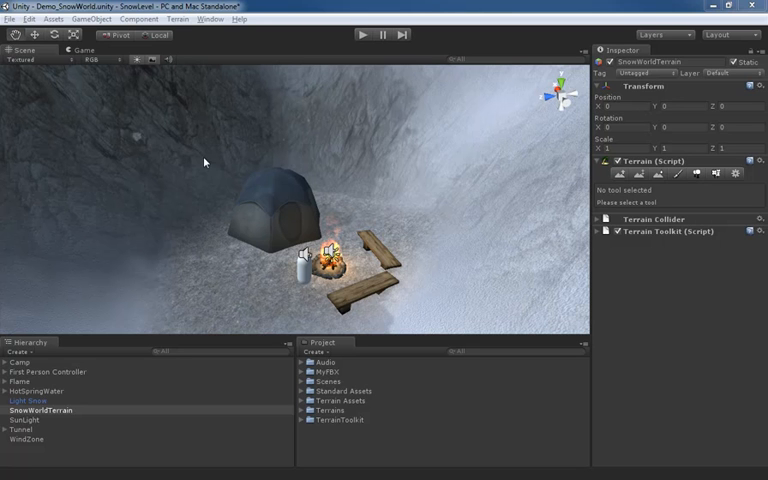
{"action": "mouse_move", "coordinate": [89, 90]}
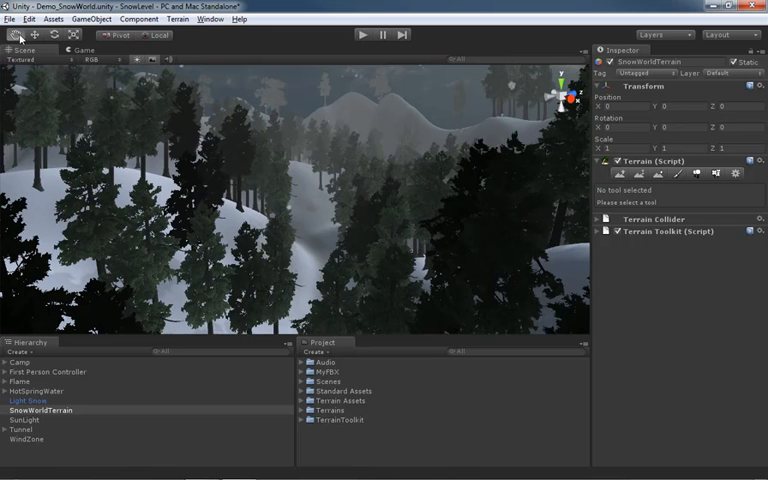
{"action": "mouse_move", "coordinate": [47, 80]}
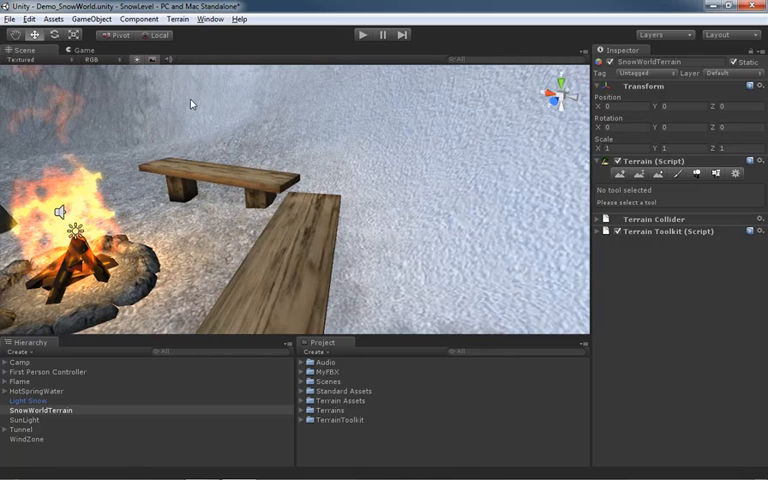
{"action": "mouse_move", "coordinate": [190, 103]}
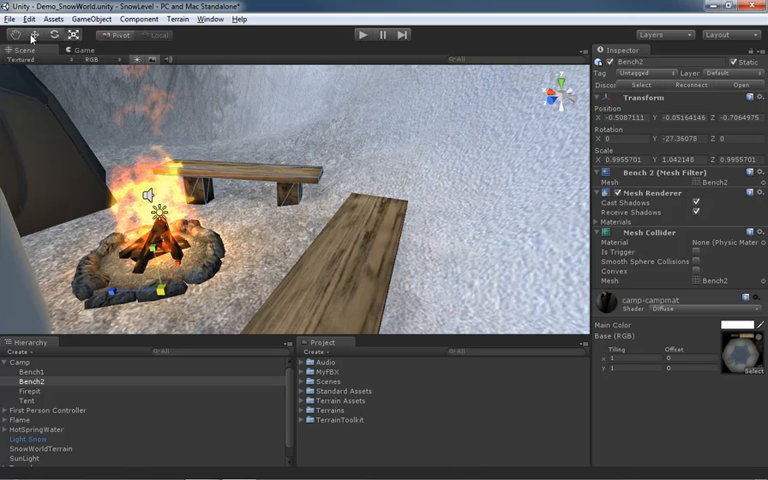
{"action": "mouse_move", "coordinate": [50, 50]}
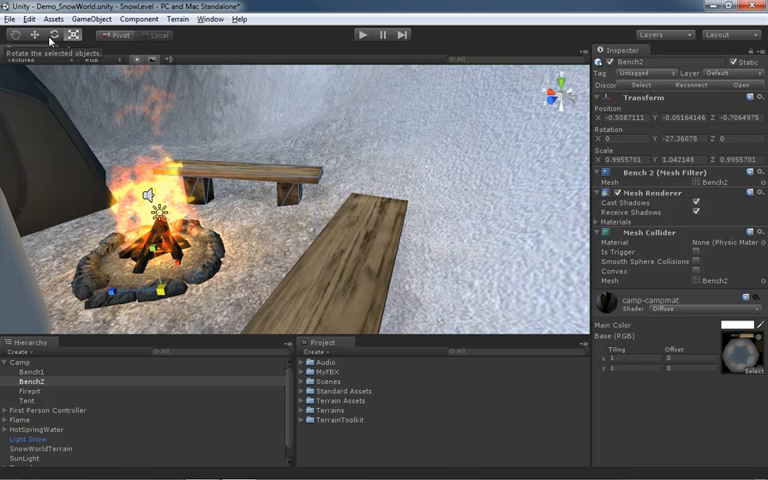